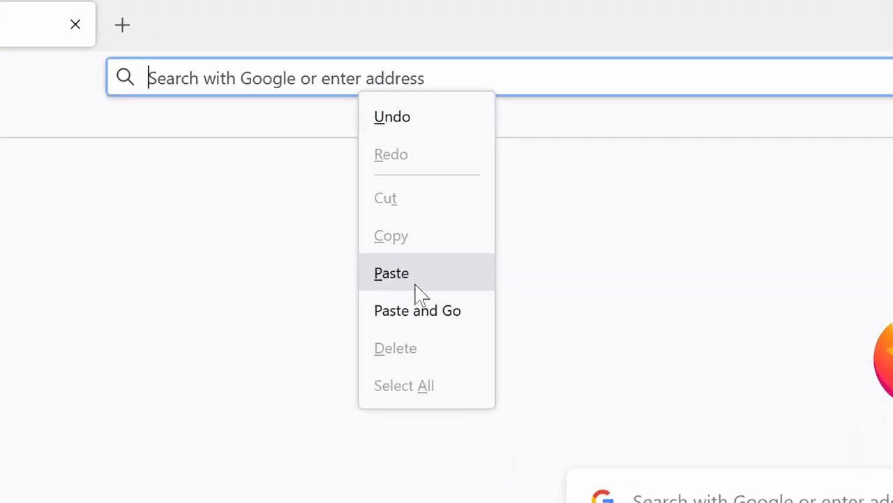
# - Paste maps.wikilovesmonuments.org into Firefox's address bar and load it
pyautogui.click(418, 309)
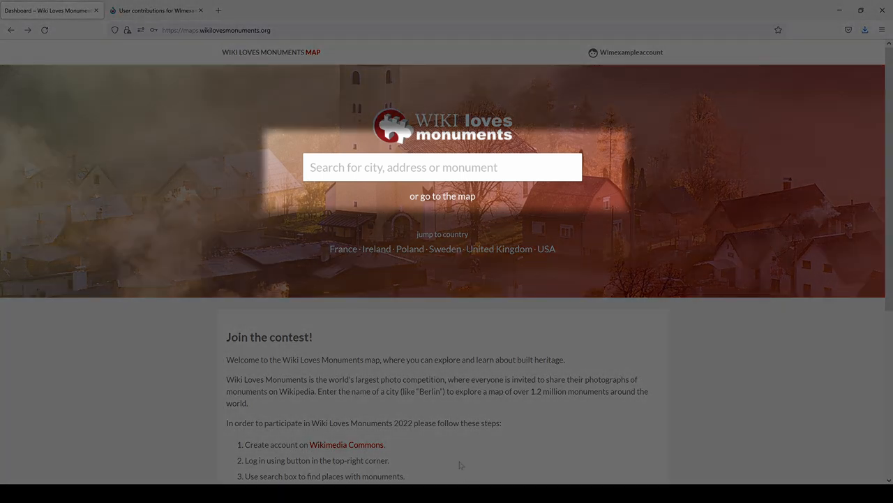
pyautogui.click(442, 167)
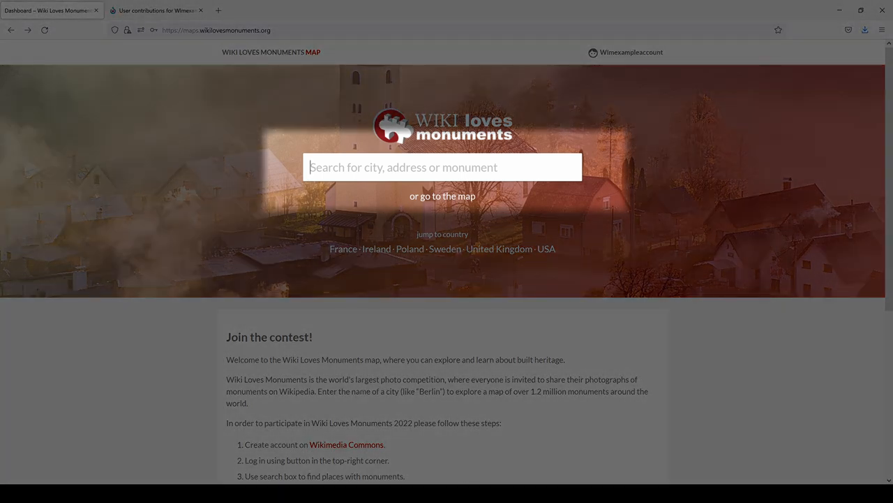
pyautogui.write('edinburgh')
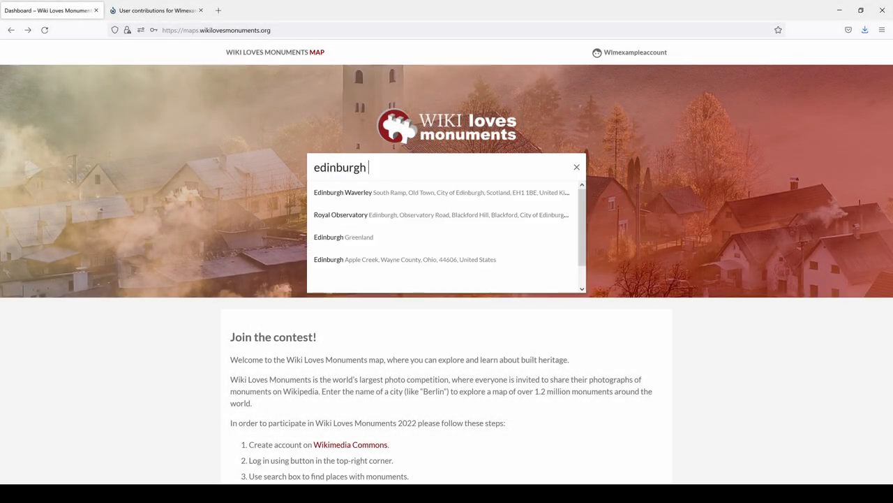
pyautogui.write('castle')
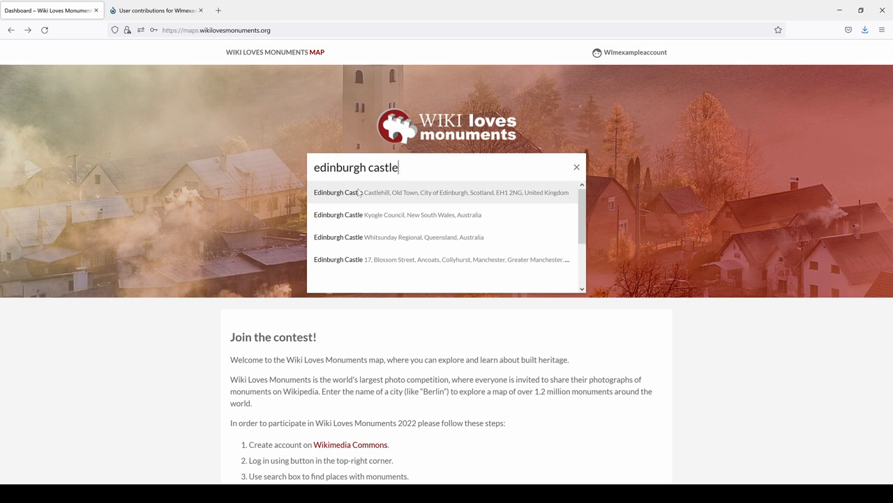
pyautogui.click(440, 192)
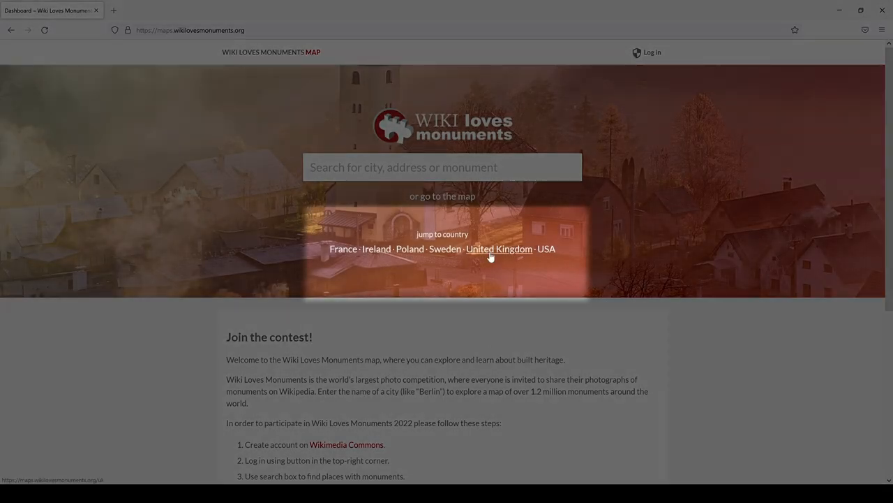
# - Drill down to United Kingdom, then Scotland, and bring up Castle Douglas's 21 mapped monuments
pyautogui.click(499, 249)
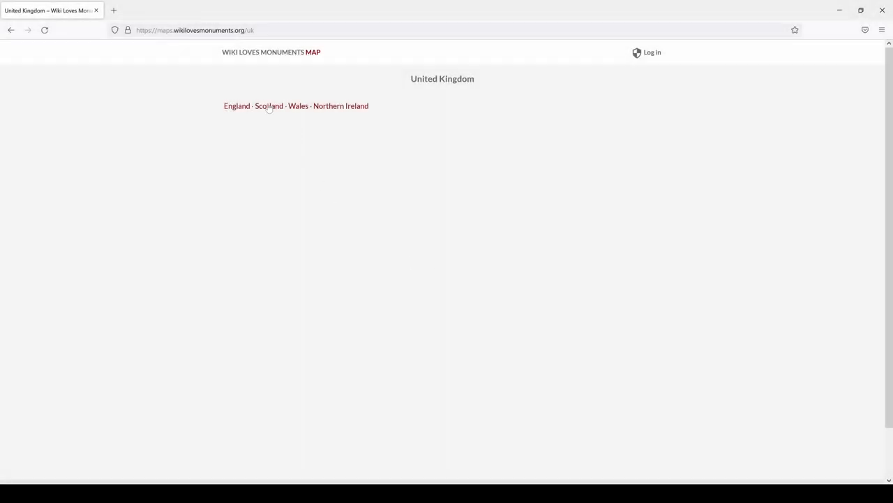
pyautogui.click(269, 106)
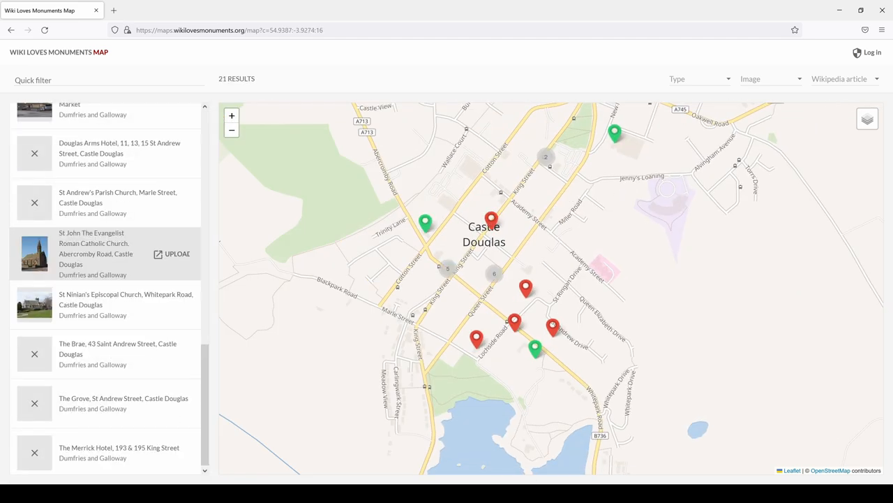
pyautogui.click(426, 224)
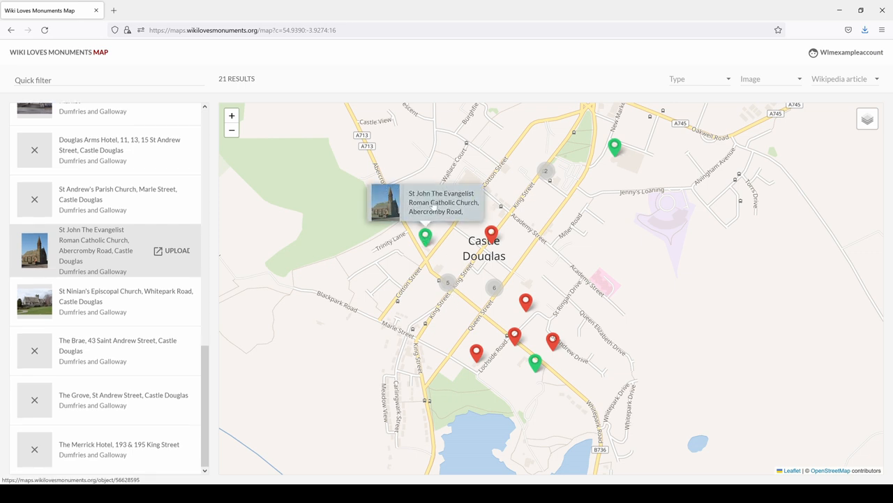
# - Open the St John The Evangelist church page and follow its upload box's log-in link
pyautogui.click(96, 250)
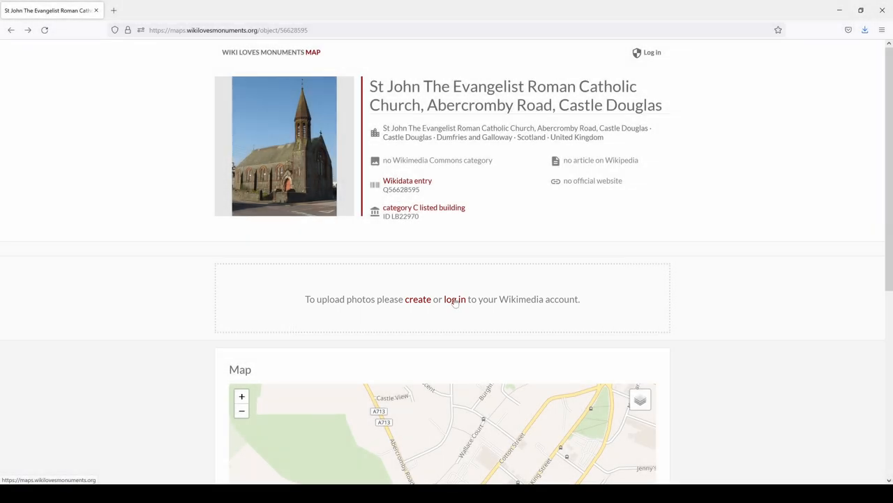
pyautogui.click(455, 299)
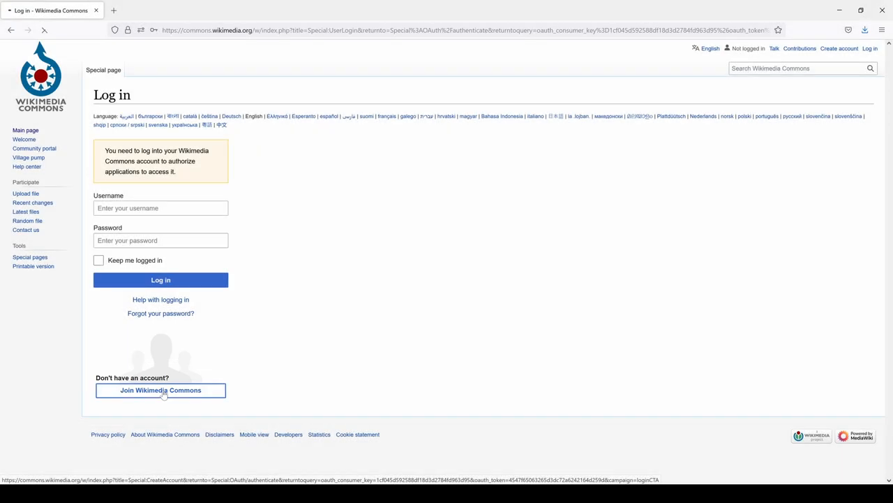
# - Fill the Commons sign-up form with username, matching passwords, email and CAPTCHA, then submit
pyautogui.click(160, 389)
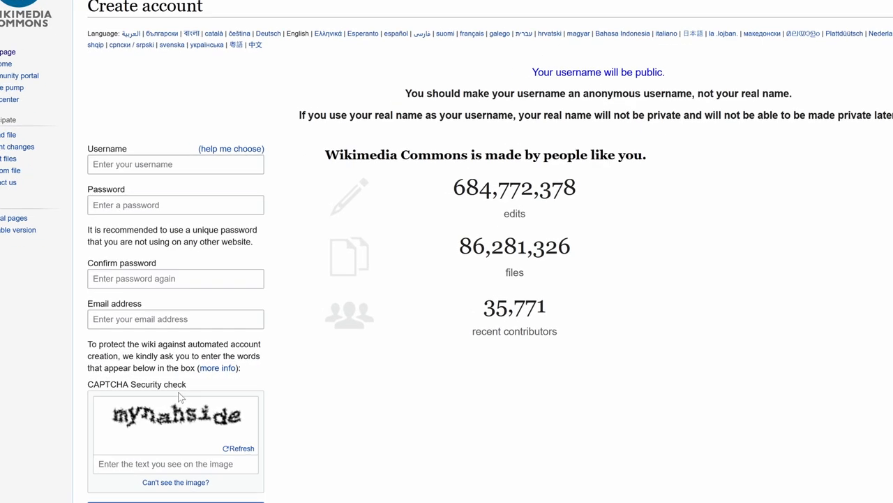
pyautogui.click(175, 164)
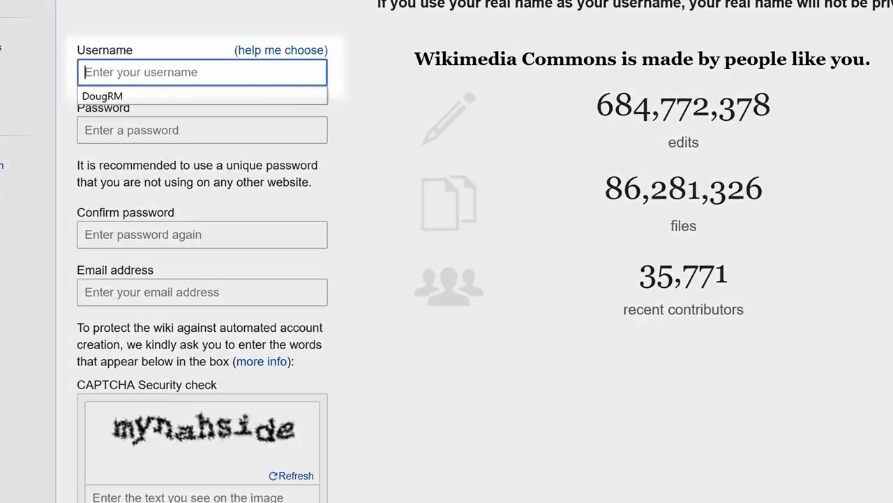
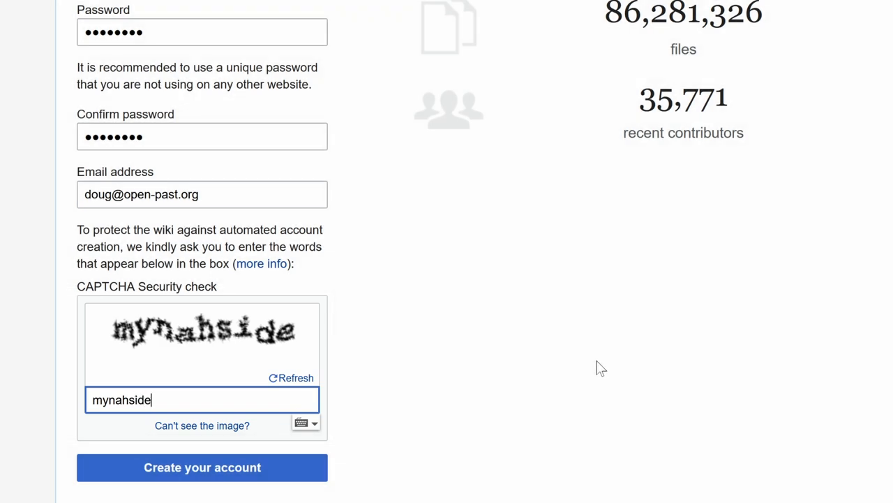
pyautogui.click(202, 467)
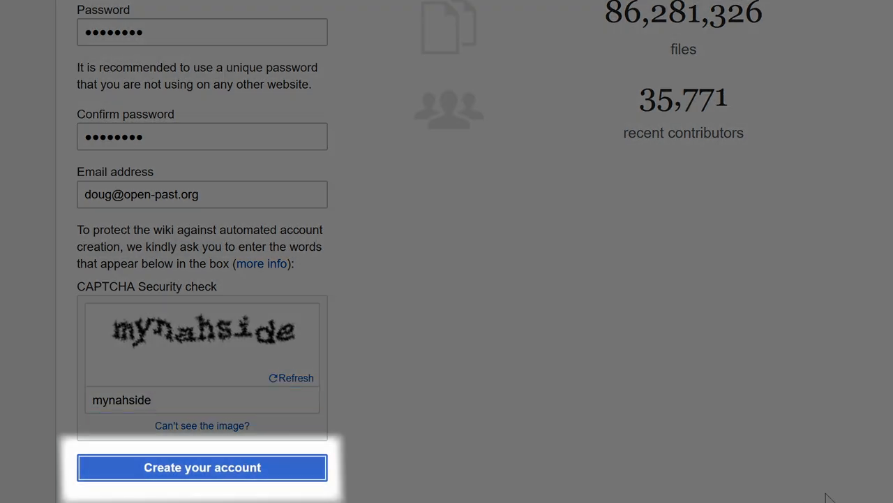
# - Allow monumental-wlm to edit pages and upload media, reaching the Commons login page
pyautogui.click(201, 467)
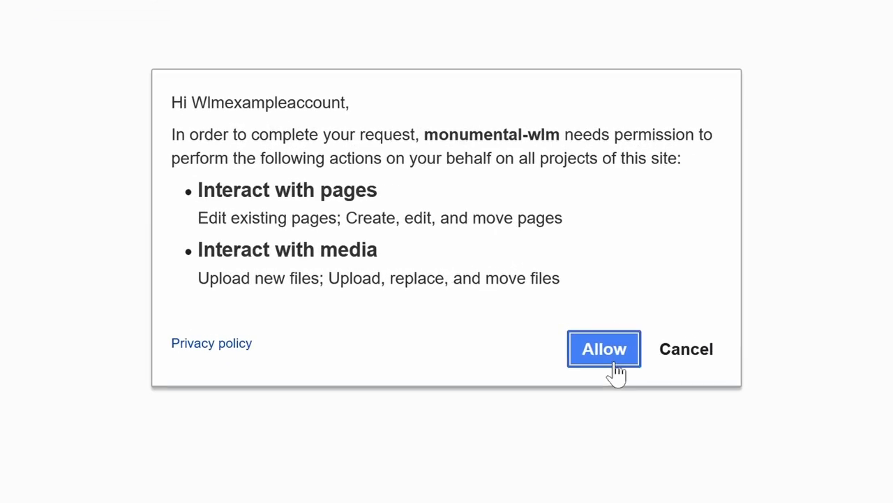
pyautogui.click(604, 348)
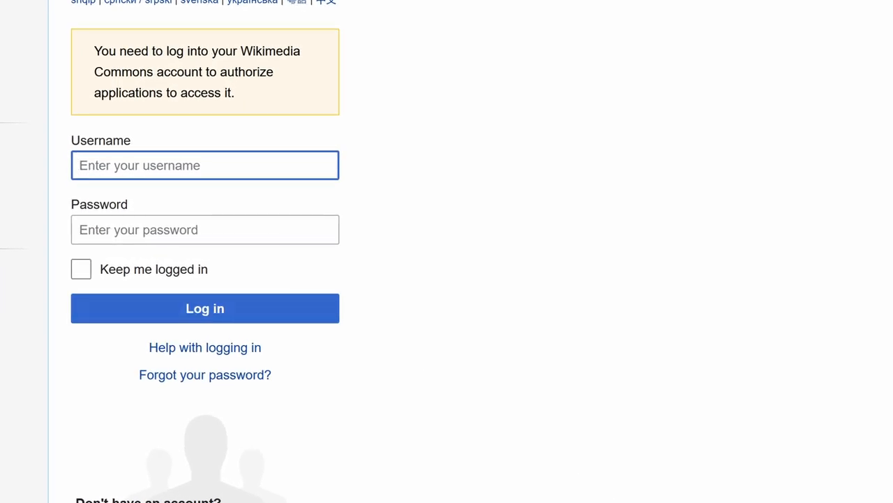
# - Log in as Wlmexampleaccount with Keep me logged in ticked, declining to save the password
pyautogui.write('Wlmexampleaccount')
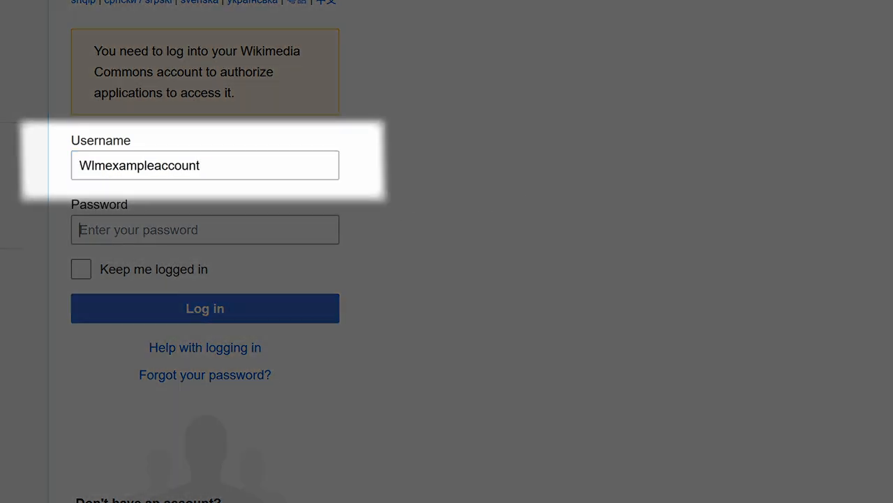
pyautogui.write('••')
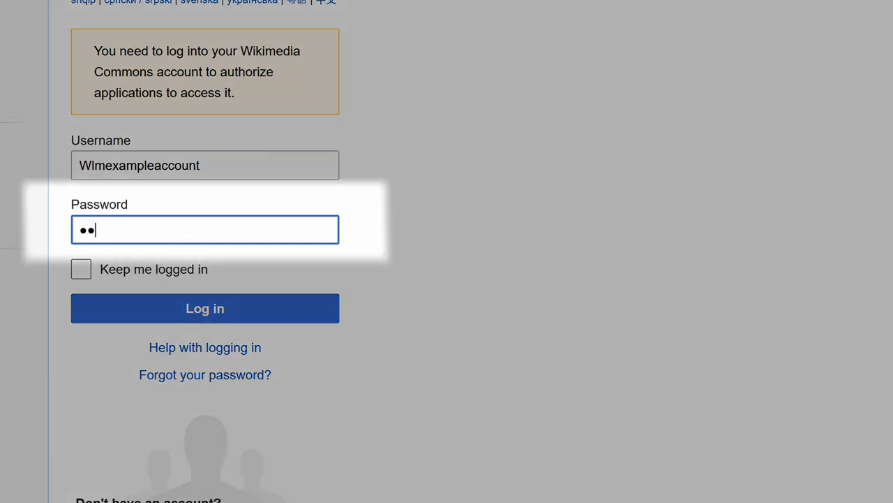
pyautogui.write('password')
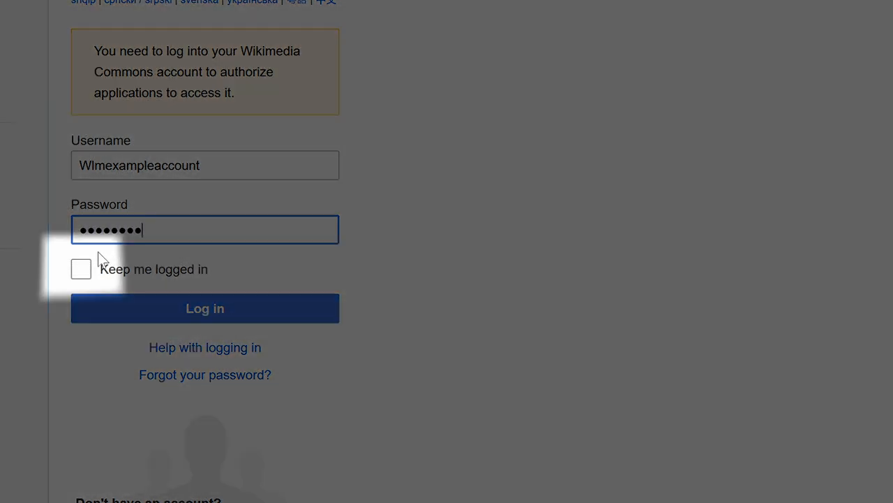
pyautogui.click(81, 269)
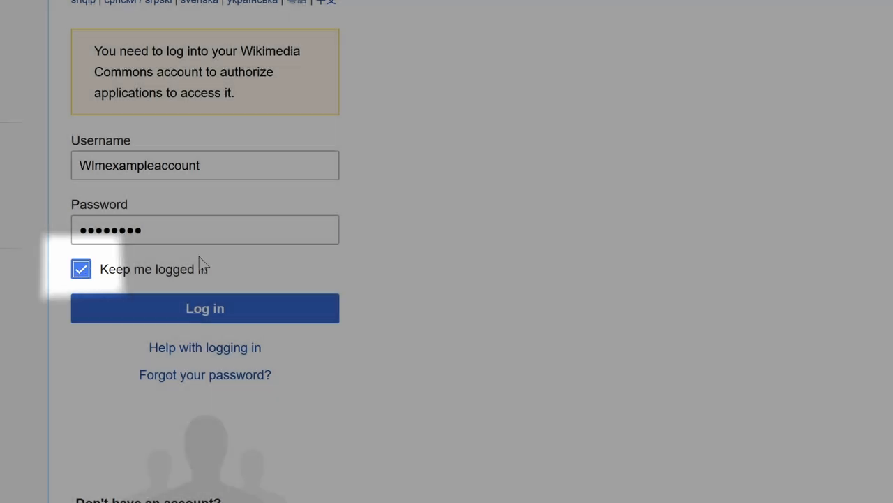
pyautogui.click(204, 308)
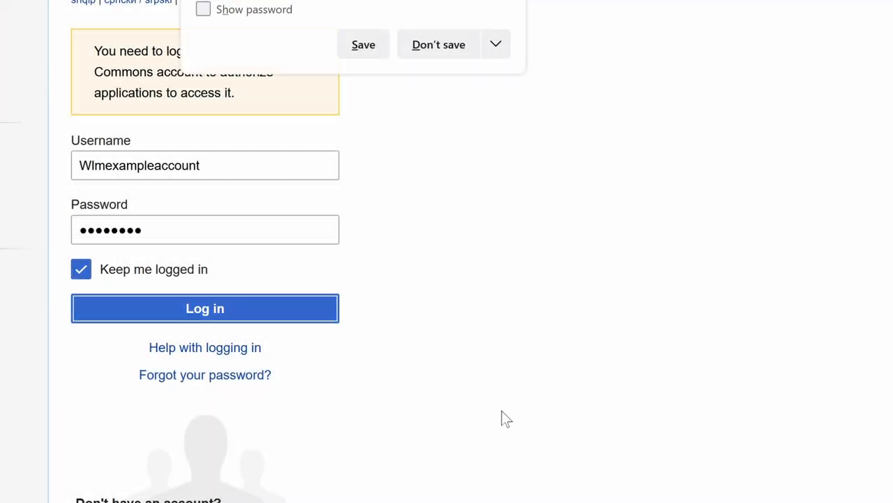
pyautogui.click(204, 308)
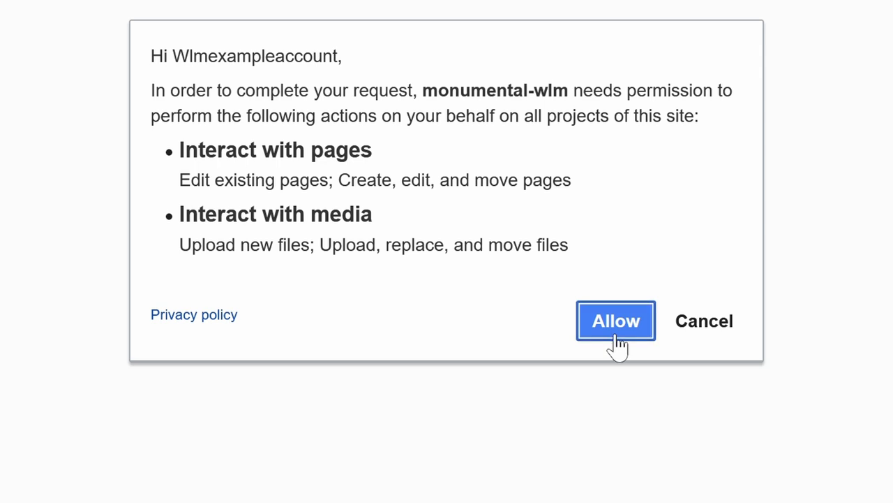
# - Authorize monumental-wlm and queue the St John's Castle Douglas photo for upload
pyautogui.click(615, 321)
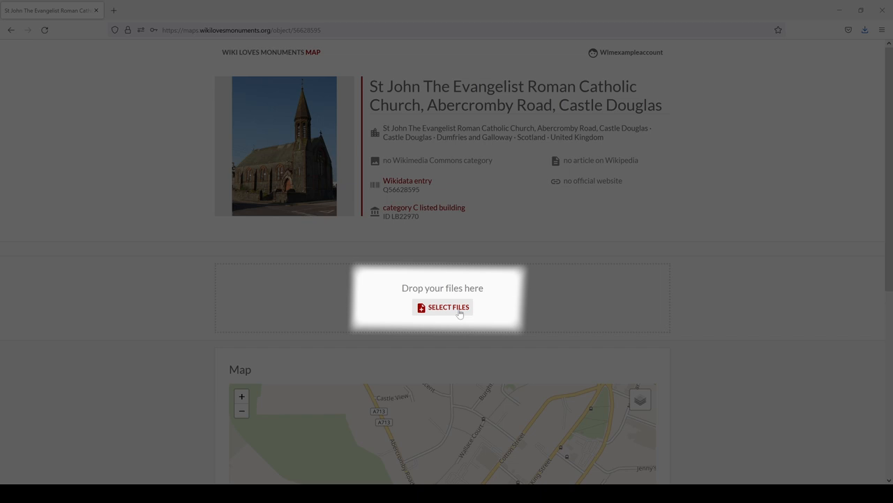
pyautogui.click(448, 306)
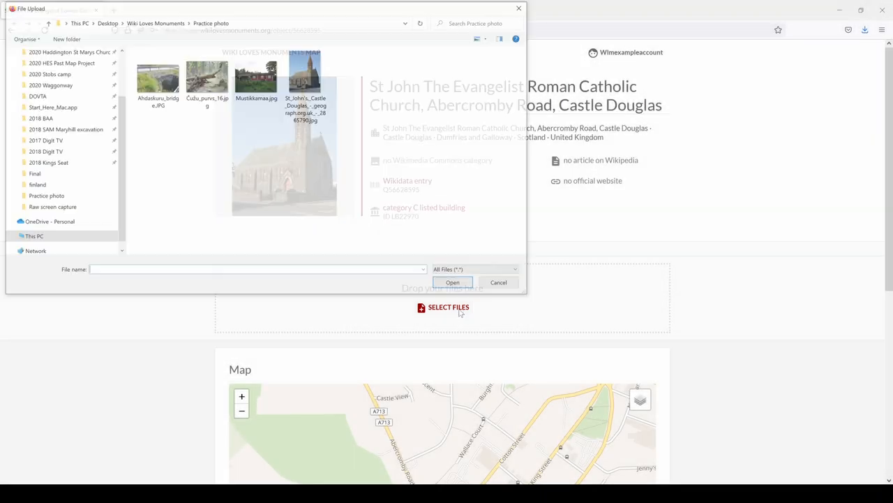
pyautogui.click(305, 75)
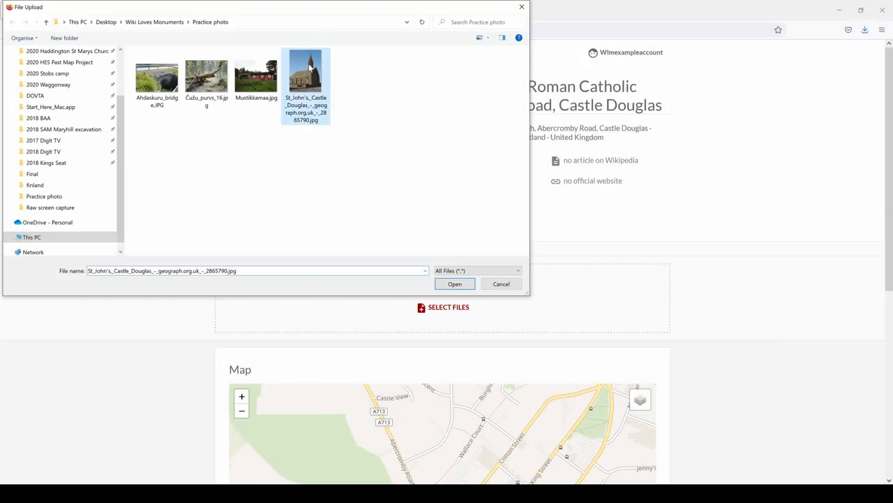
pyautogui.click(454, 283)
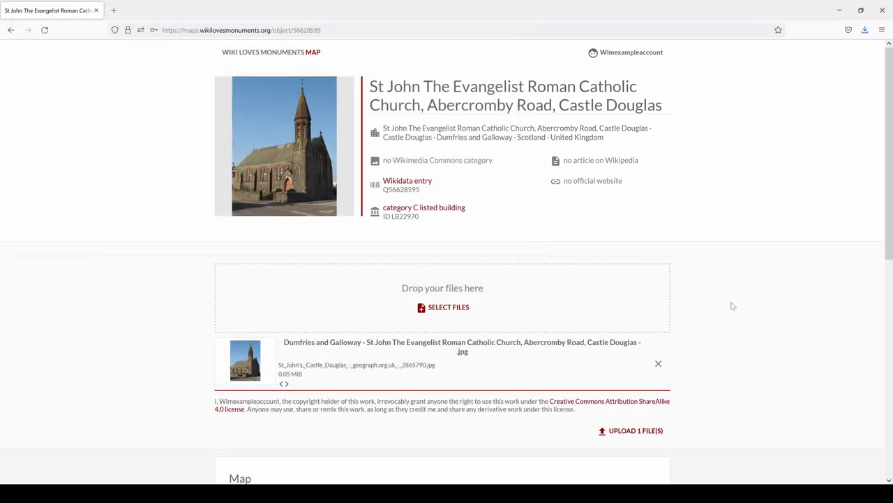
# - Submit the one queued church photo with Upload 1 File(s)
pyautogui.scroll(-3)
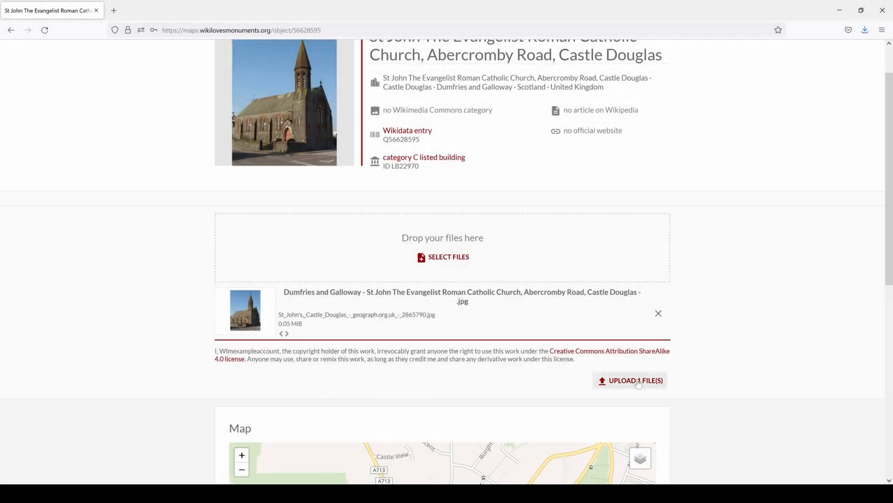
pyautogui.click(634, 380)
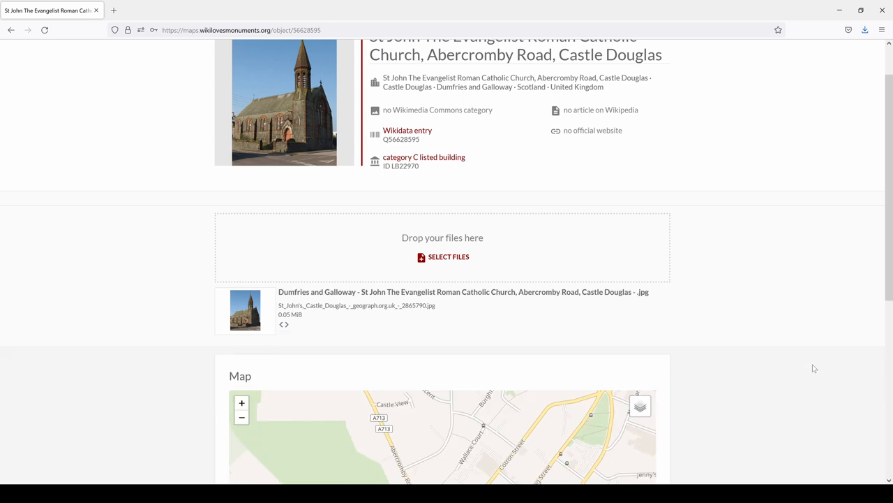